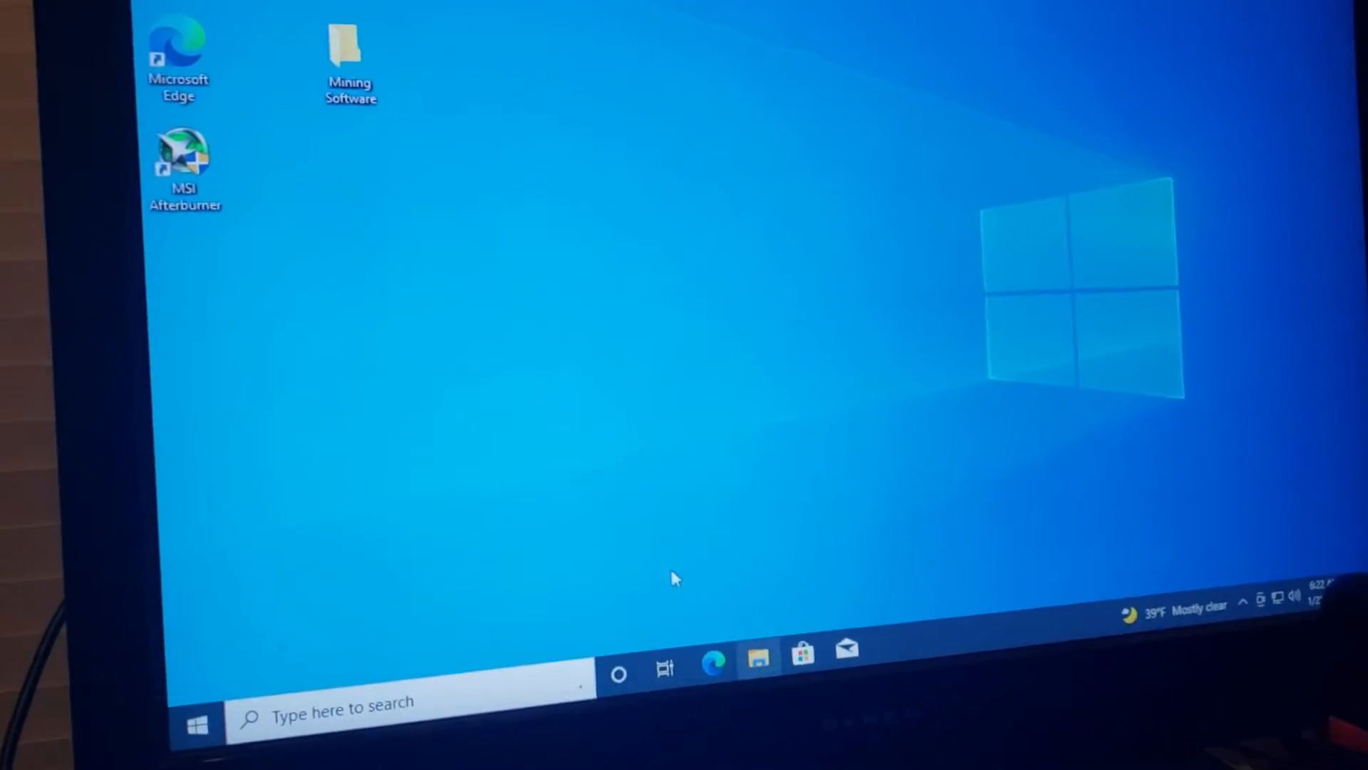
Step: Show the System page listing Windows 10 Pro, Celeron G3930, 4 GB RAM, 64-bit
click(757, 661)
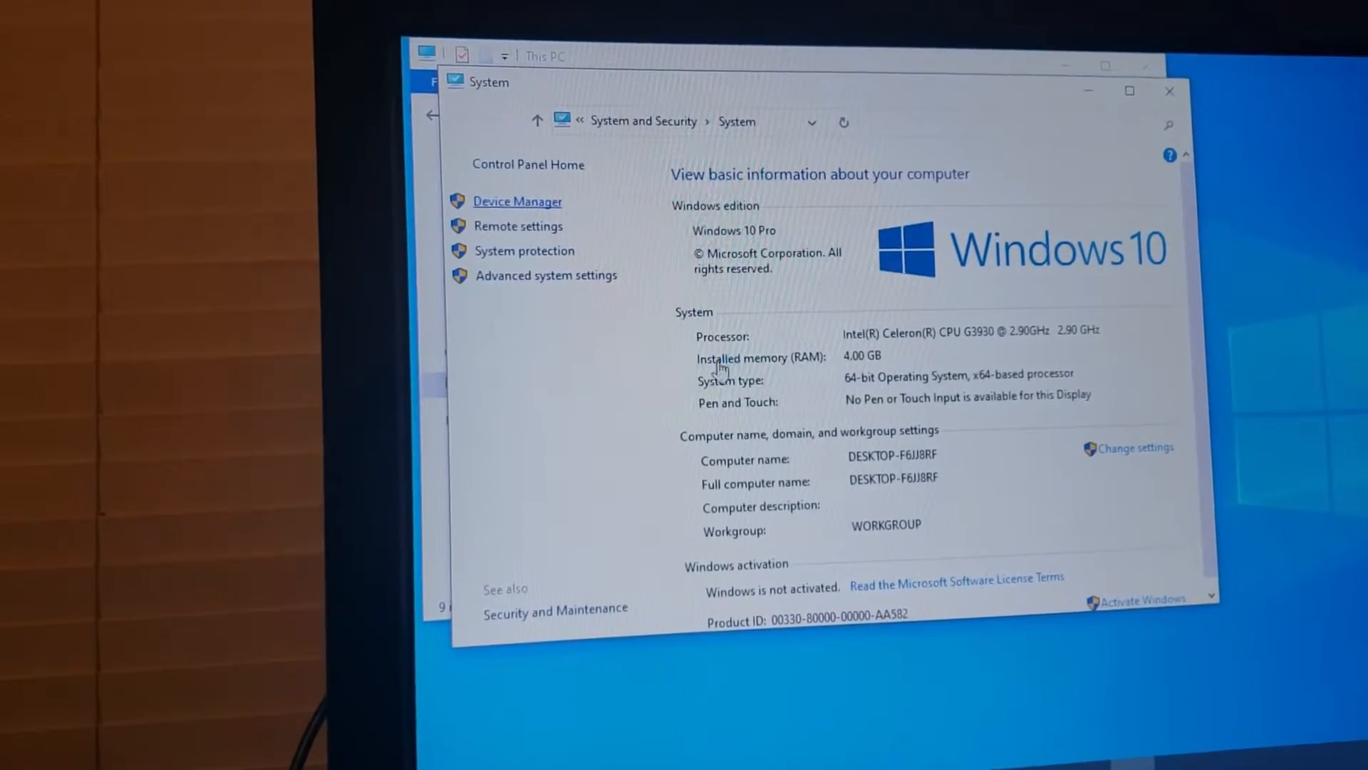
click(515, 201)
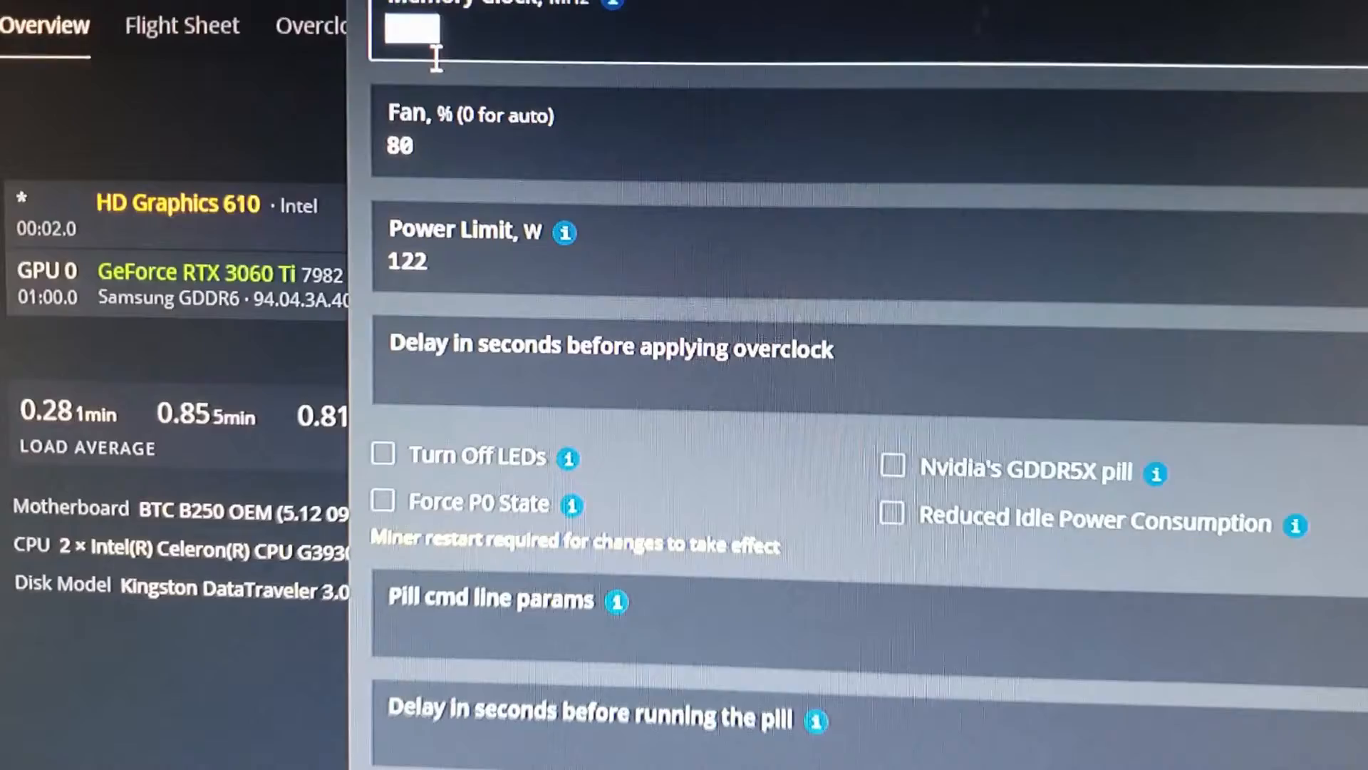
Step: Enter memory clock 24 for the RTX 3060 Ti alongside fan 80% and 122 W
text(24)
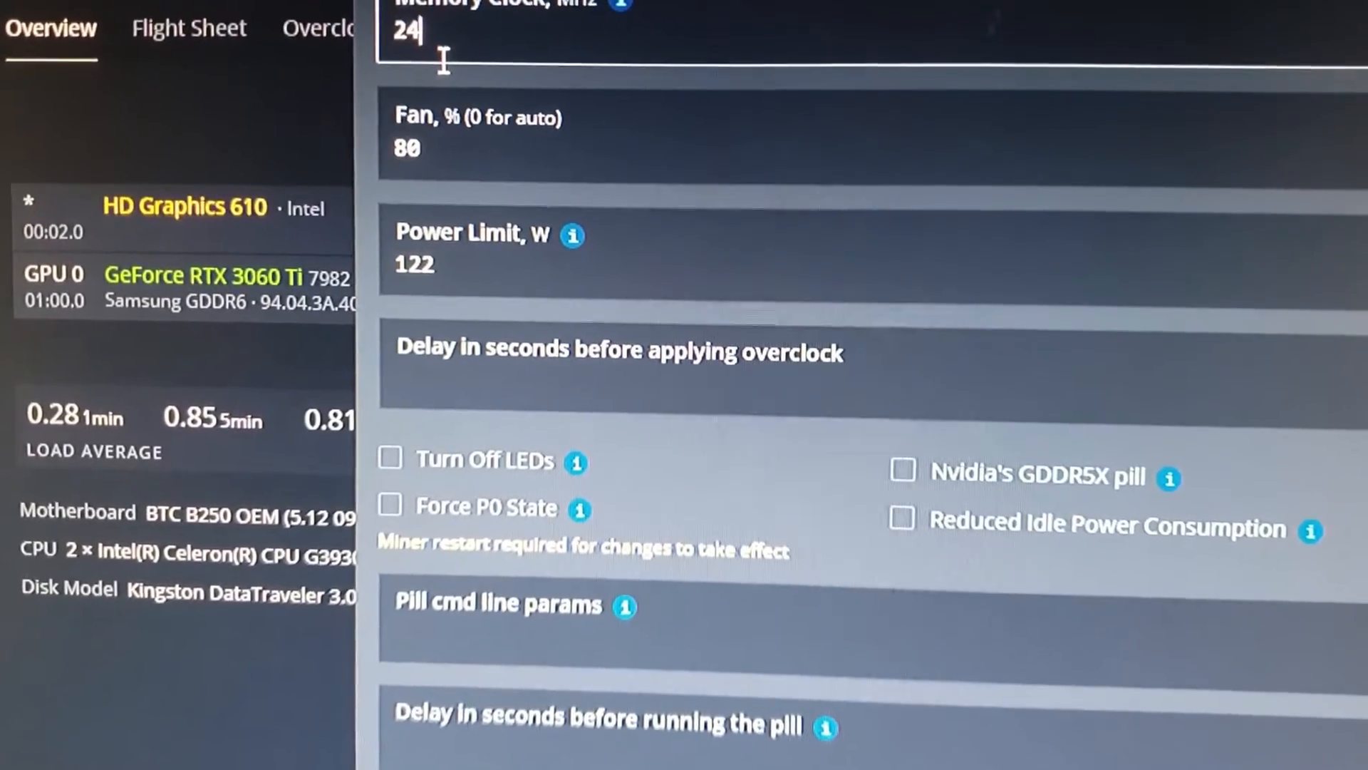